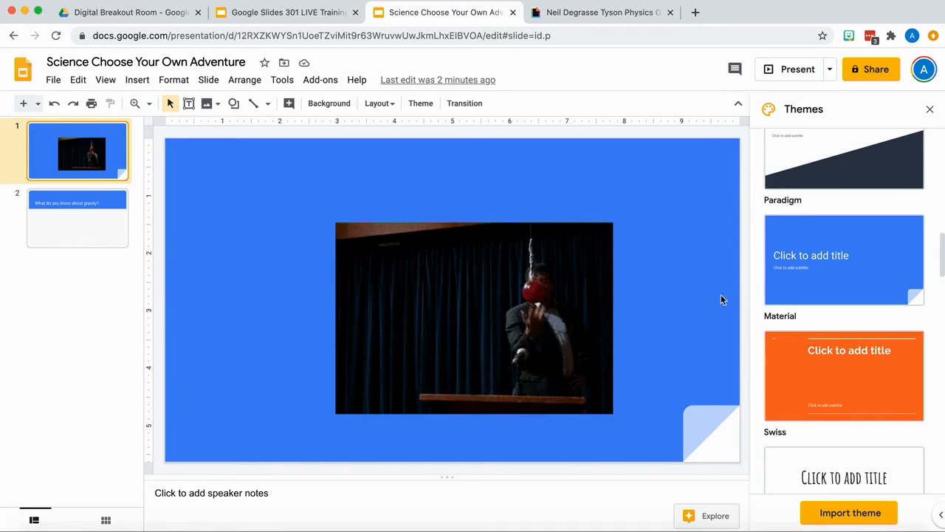
# Select slide 2, 'What do you know about gravity?', in the filmstrip
pyautogui.click(77, 217)
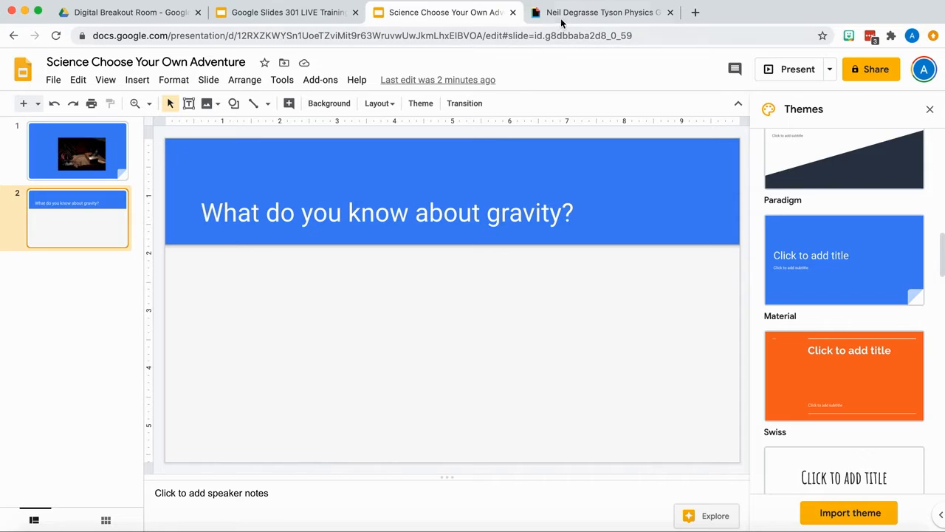
pyautogui.moveTo(602, 13)
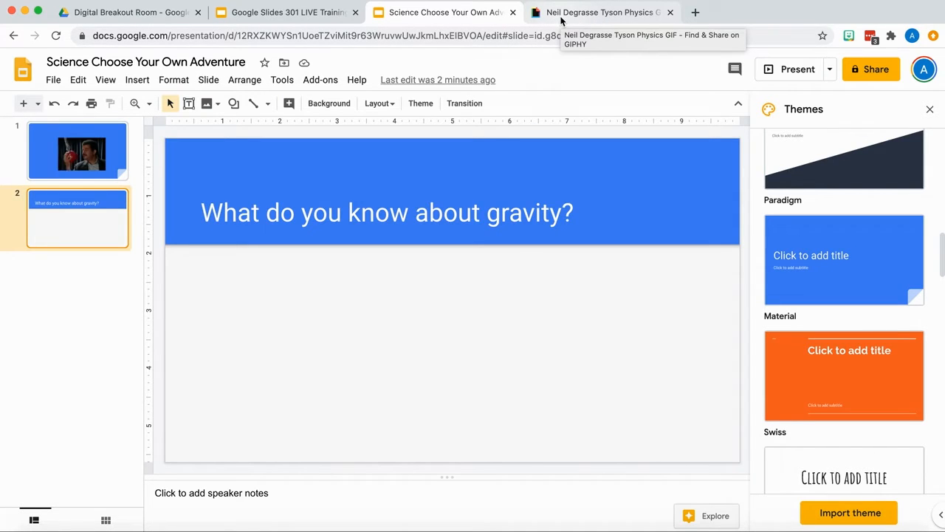
# Search GIPHY for 'thinking' and browse the GIF results
pyautogui.click(600, 12)
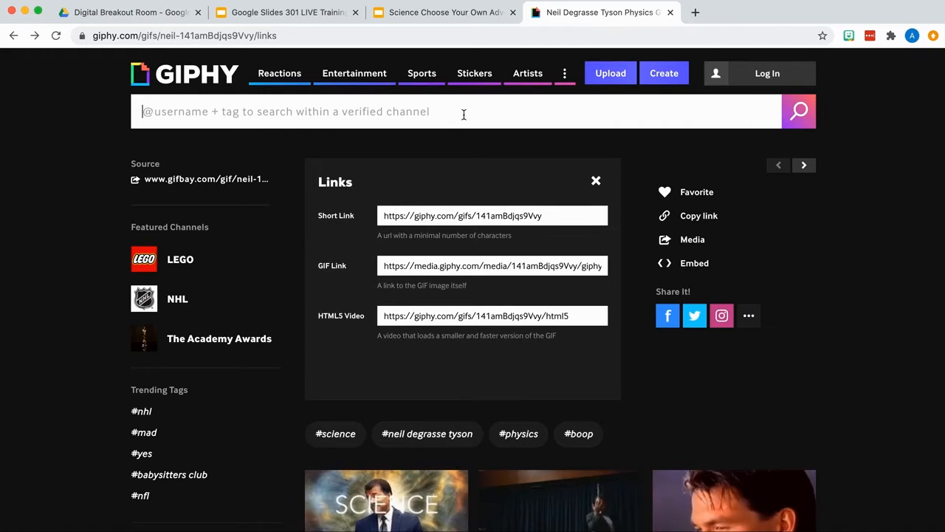
pyautogui.write('thinking')
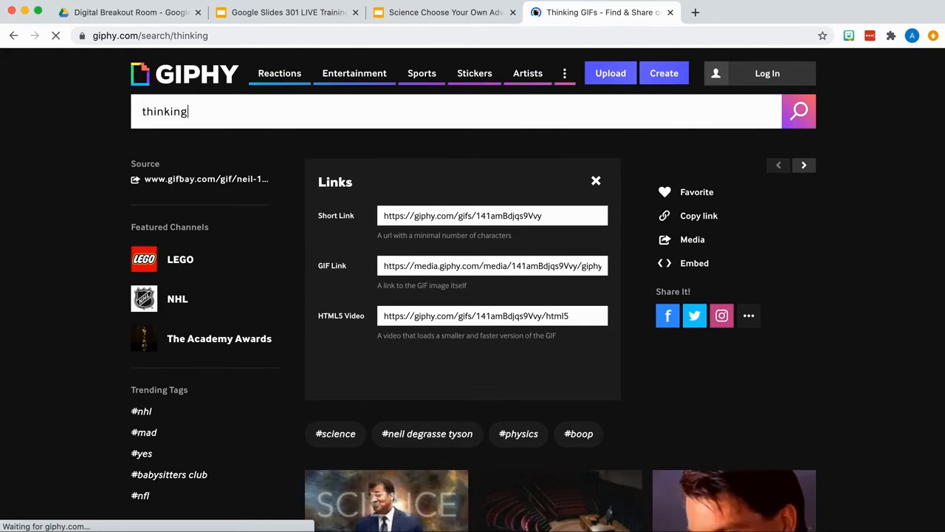
pyautogui.click(596, 181)
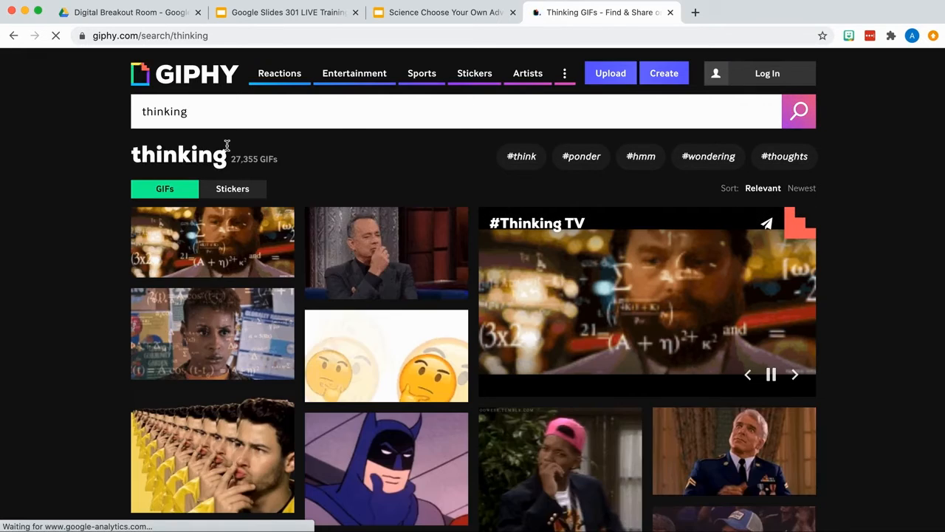
pyautogui.scroll(-3)
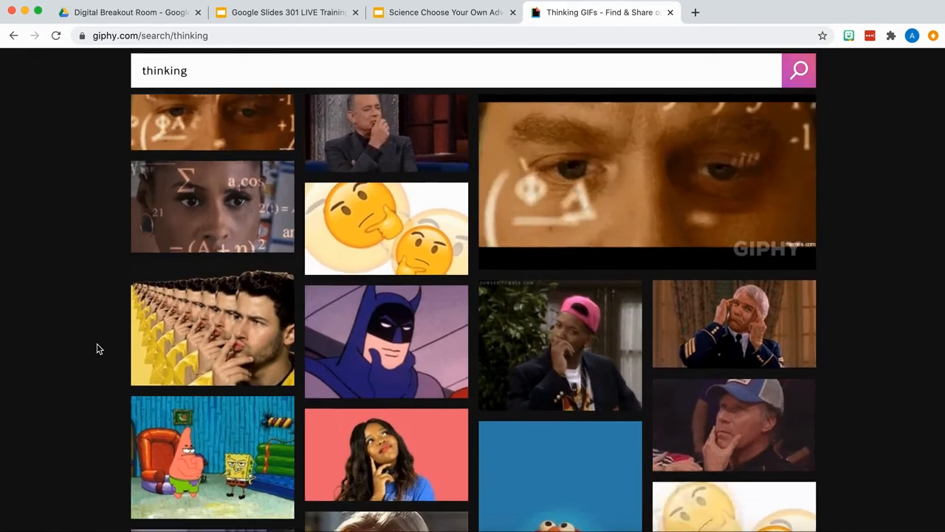
pyautogui.scroll(-3)
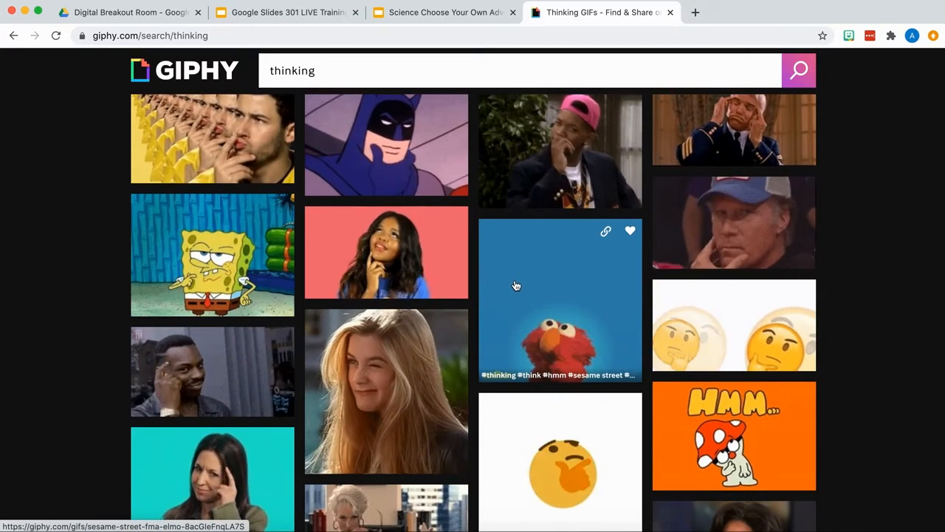
# Copy the thinking Elmo GIF's link and return to the presentation
pyautogui.click(560, 301)
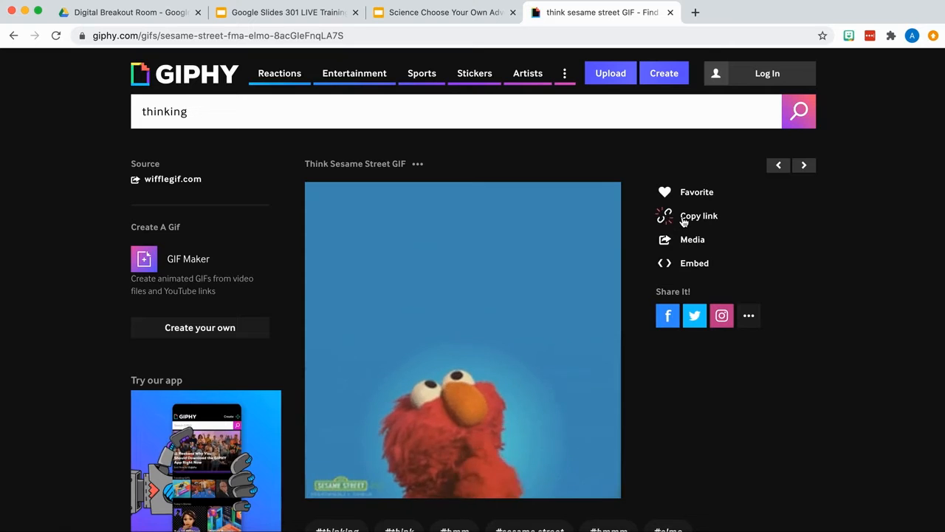
pyautogui.click(698, 215)
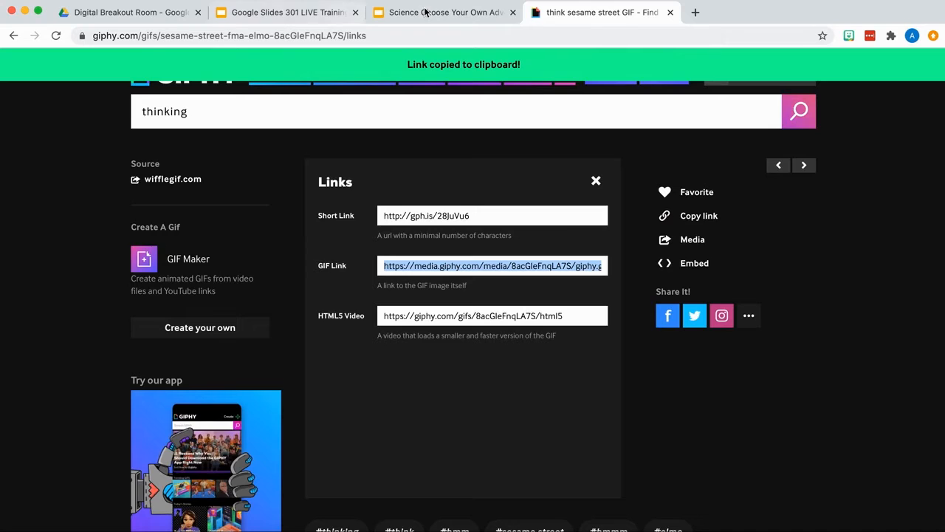
pyautogui.click(444, 13)
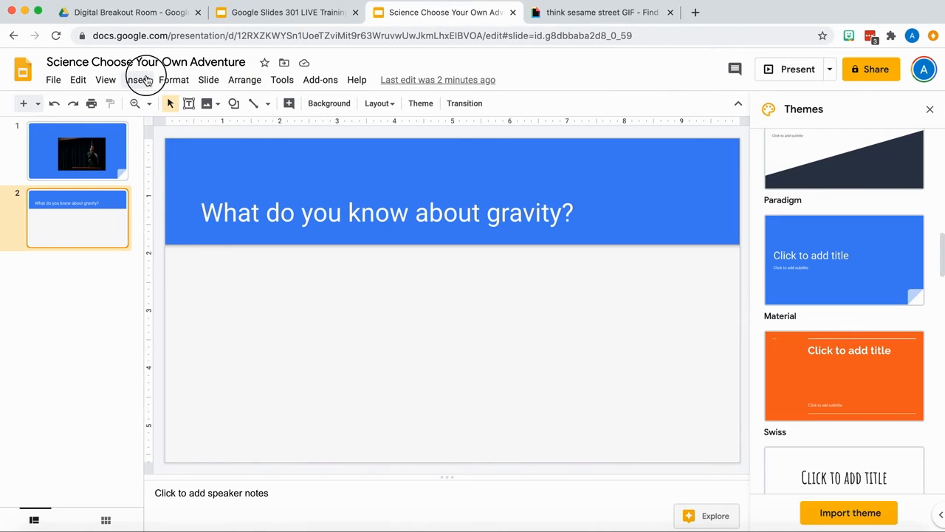
# Insert the Elmo GIF onto the gravity slide from its copied image URL
pyautogui.click(137, 80)
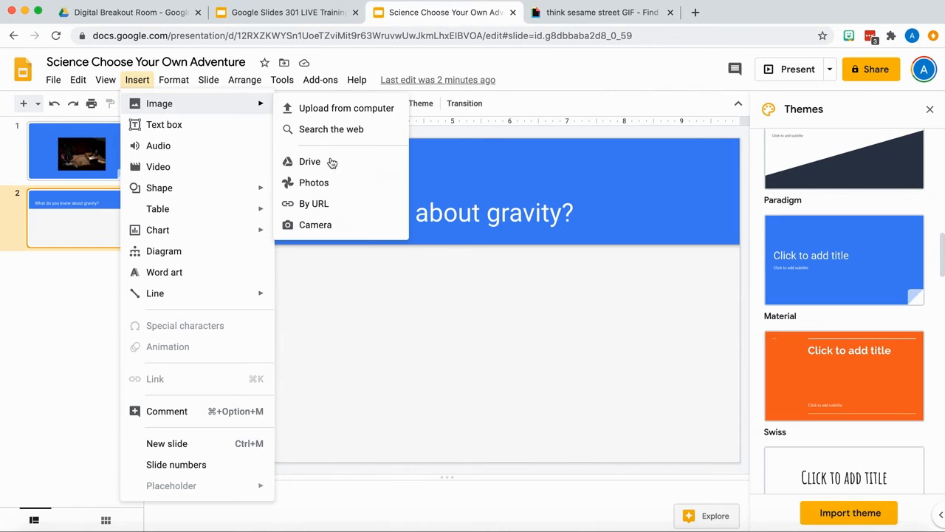
pyautogui.click(314, 204)
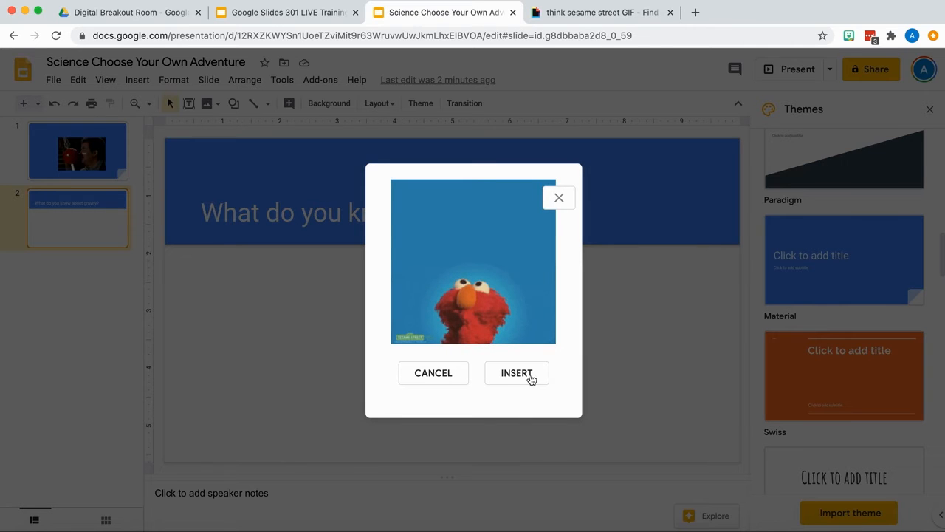
pyautogui.click(517, 372)
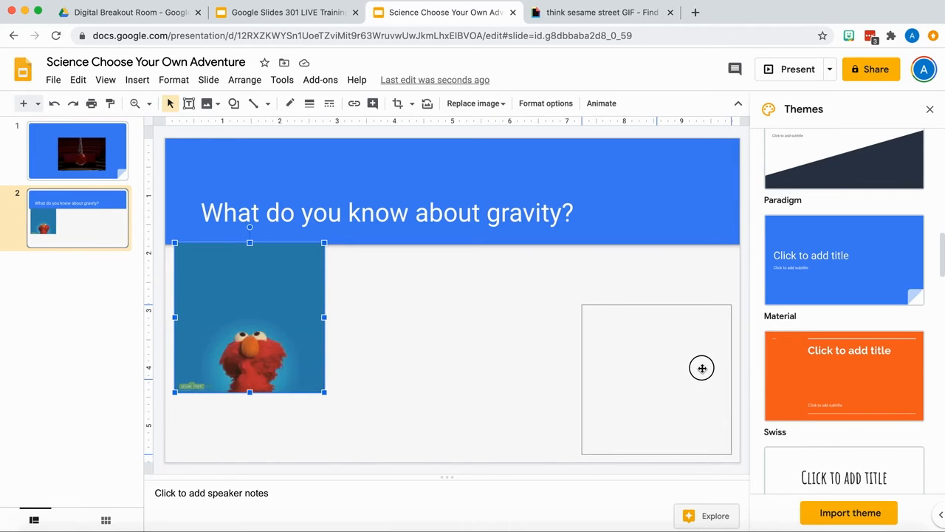
# Drag the Elmo GIF to the lower right of the gravity slide
pyautogui.moveTo(249, 318); pyautogui.dragTo(656, 378)
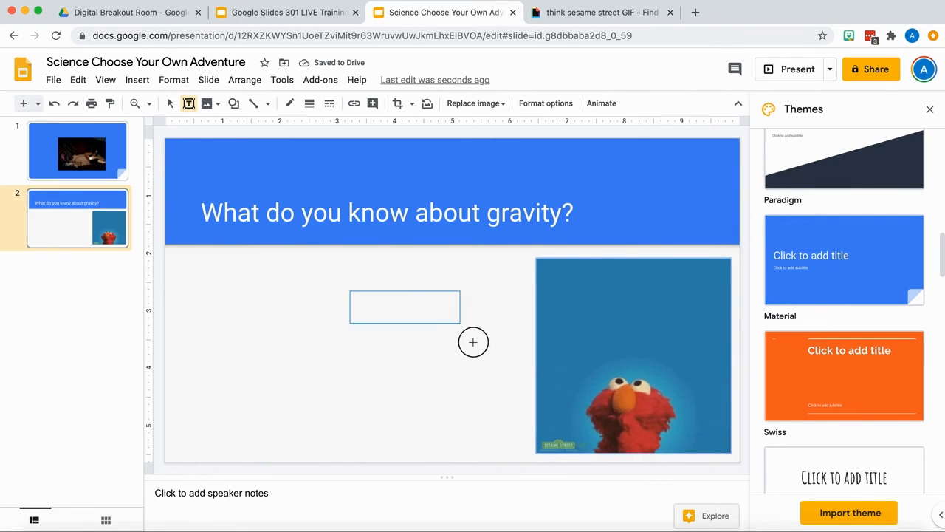
# Add a 'gravity' text box beside the GIF in Fredoka One at size 24
pyautogui.click(405, 306)
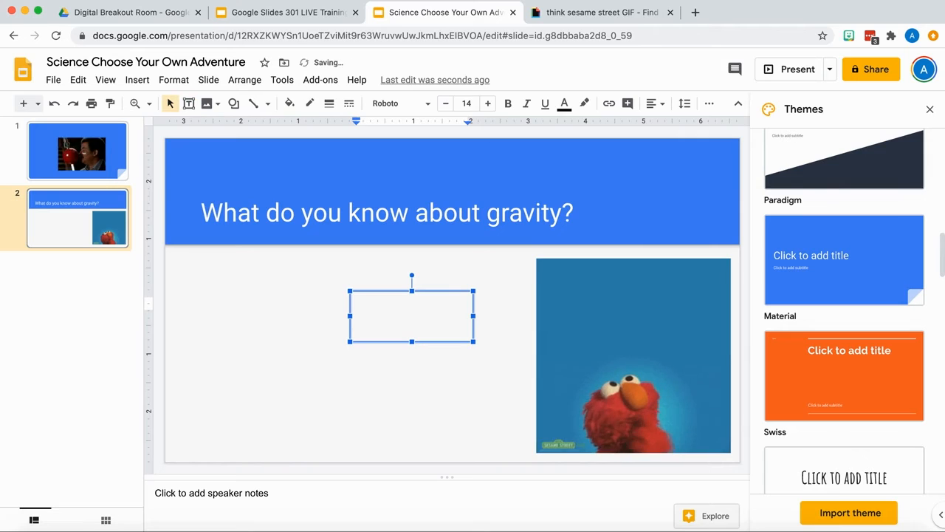
pyautogui.write('gravity')
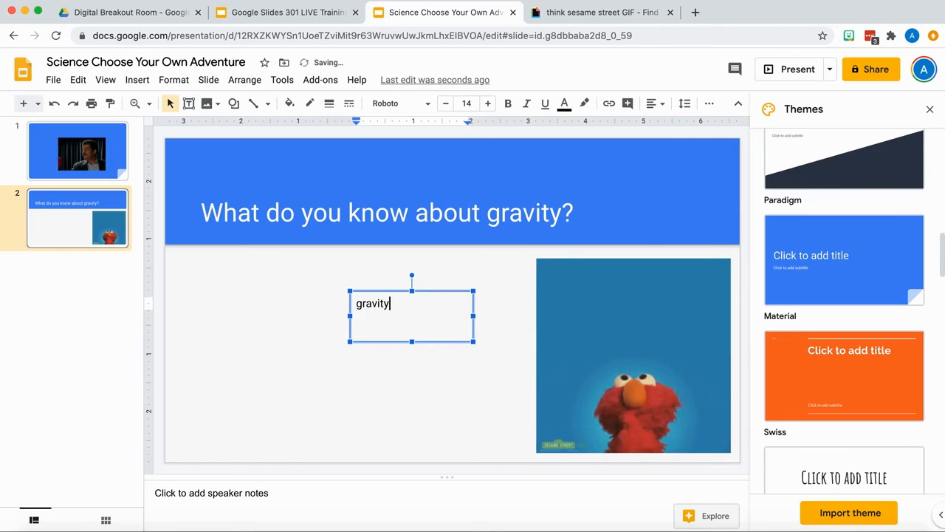
pyautogui.doubleClick(373, 303)
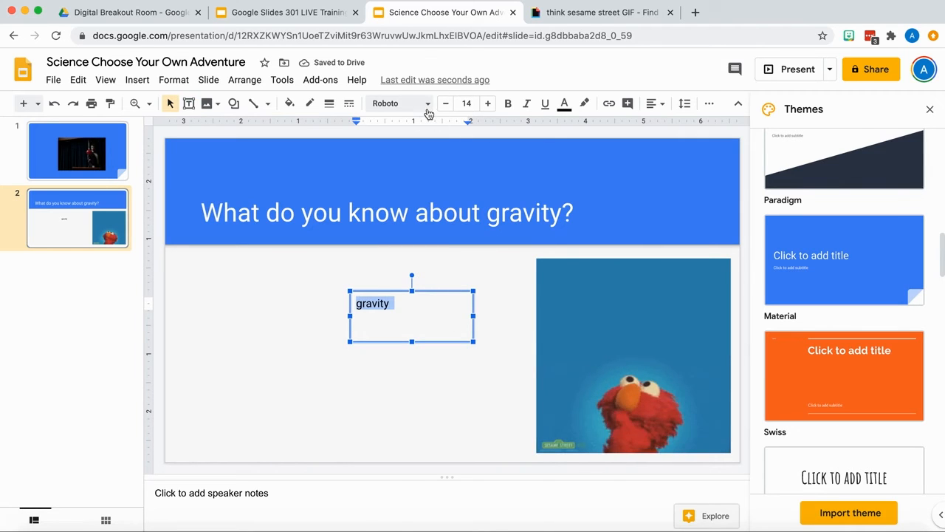
pyautogui.click(399, 103)
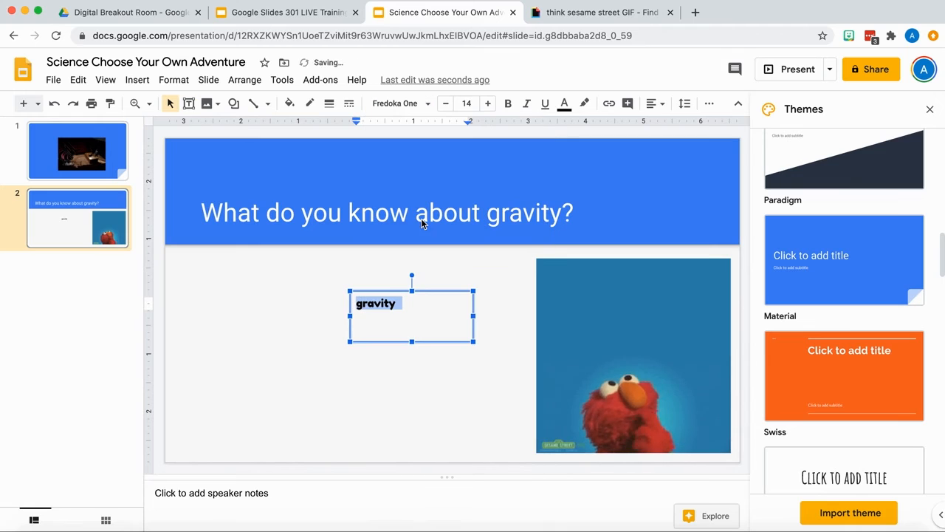
pyautogui.click(466, 102)
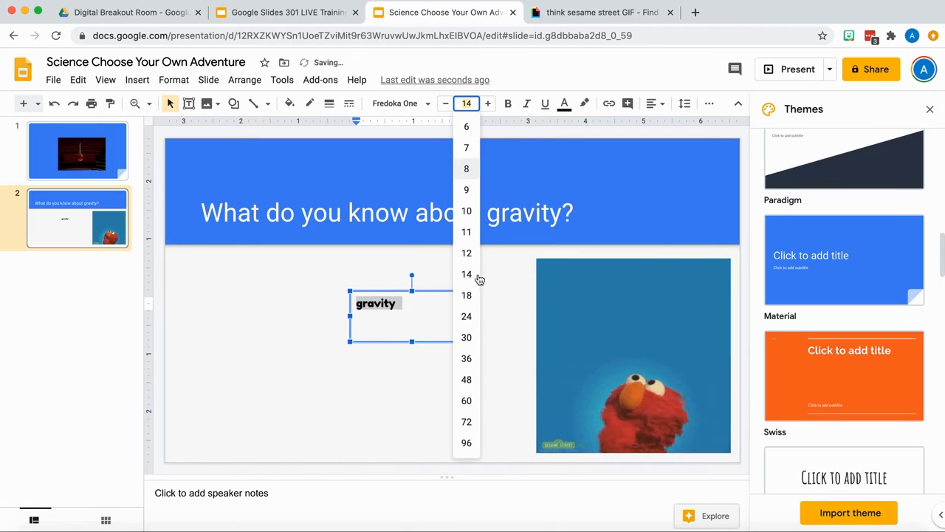
pyautogui.click(466, 316)
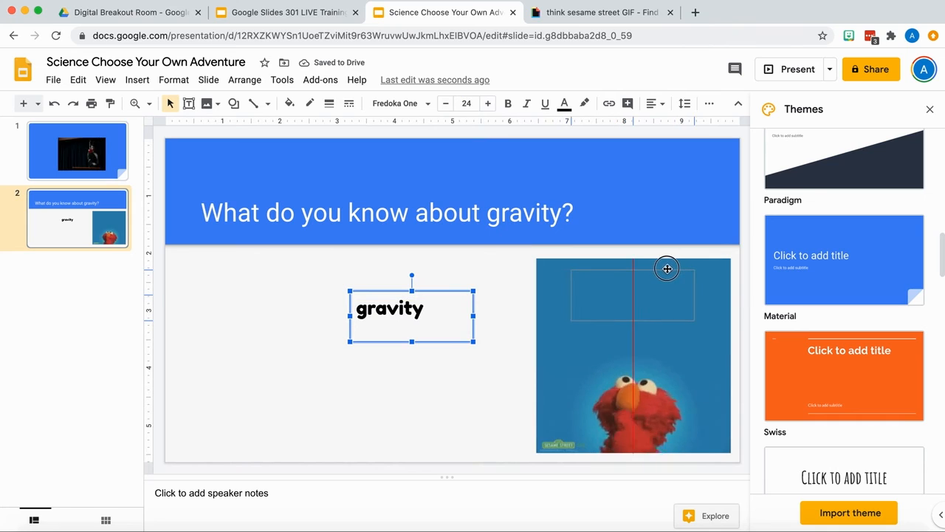
# Move the 'gravity' text box onto the top of the Elmo GIF and deselect
pyautogui.moveTo(412, 309); pyautogui.dragTo(633, 288)
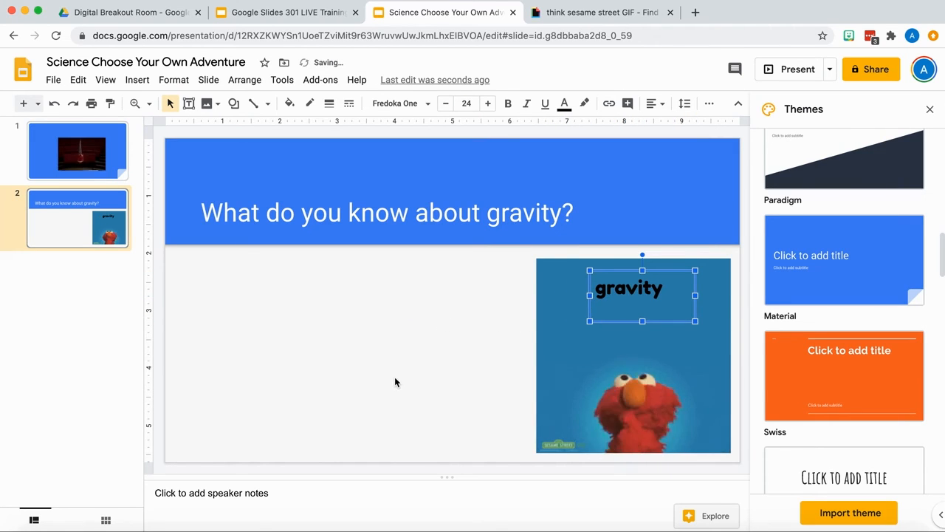
pyautogui.click(396, 380)
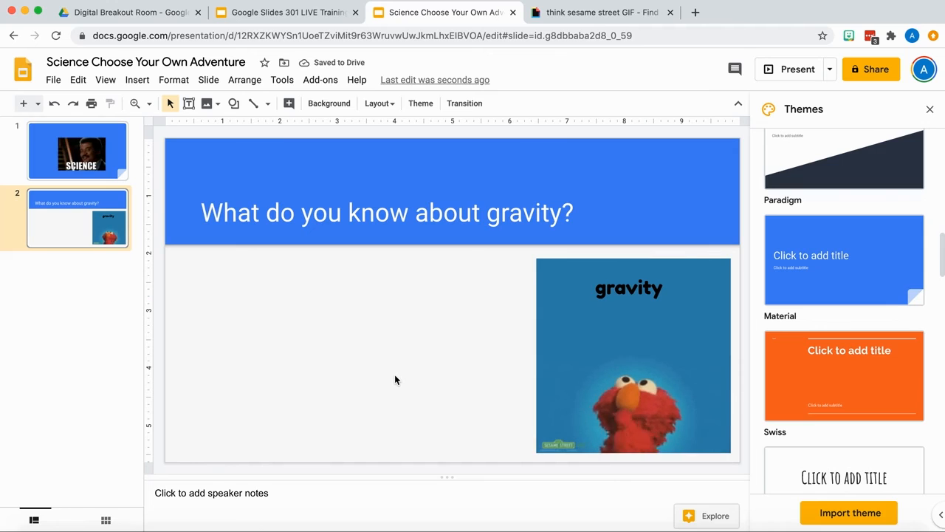